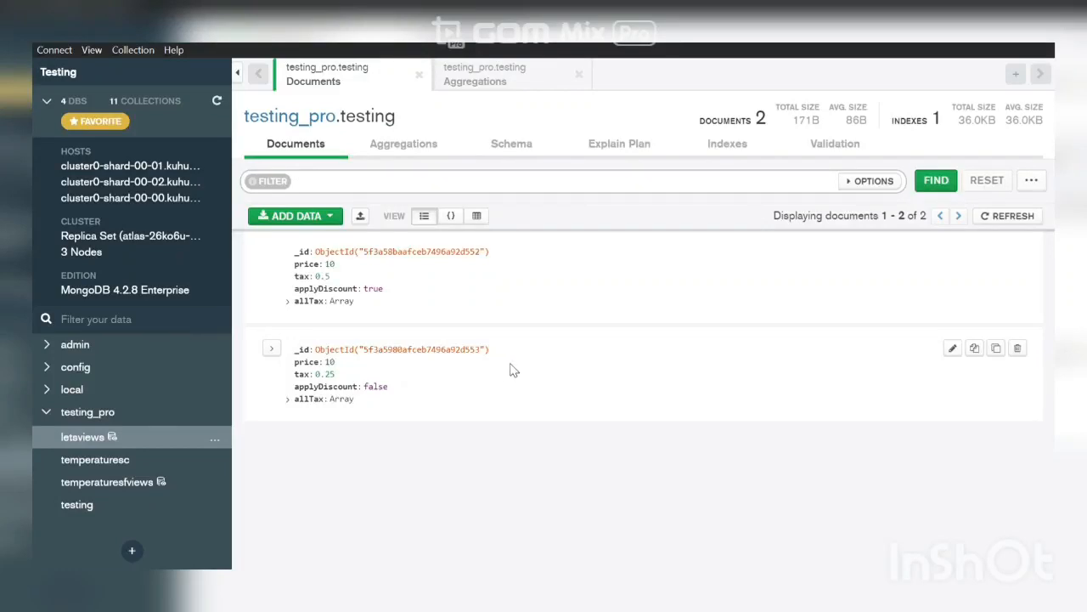
pyautogui.moveTo(559, 386)
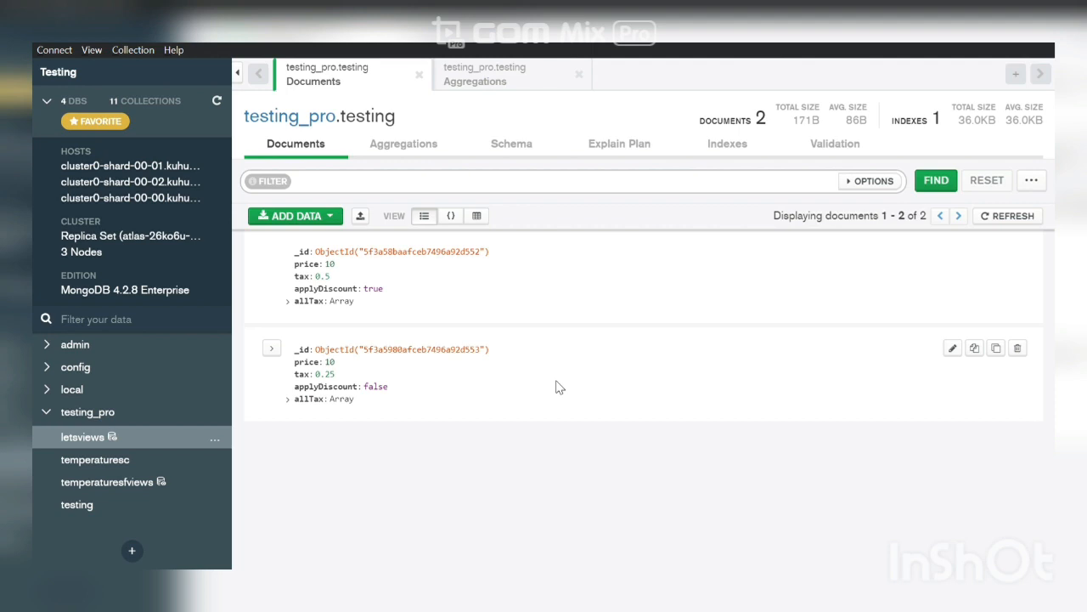
pyautogui.moveTo(607, 419)
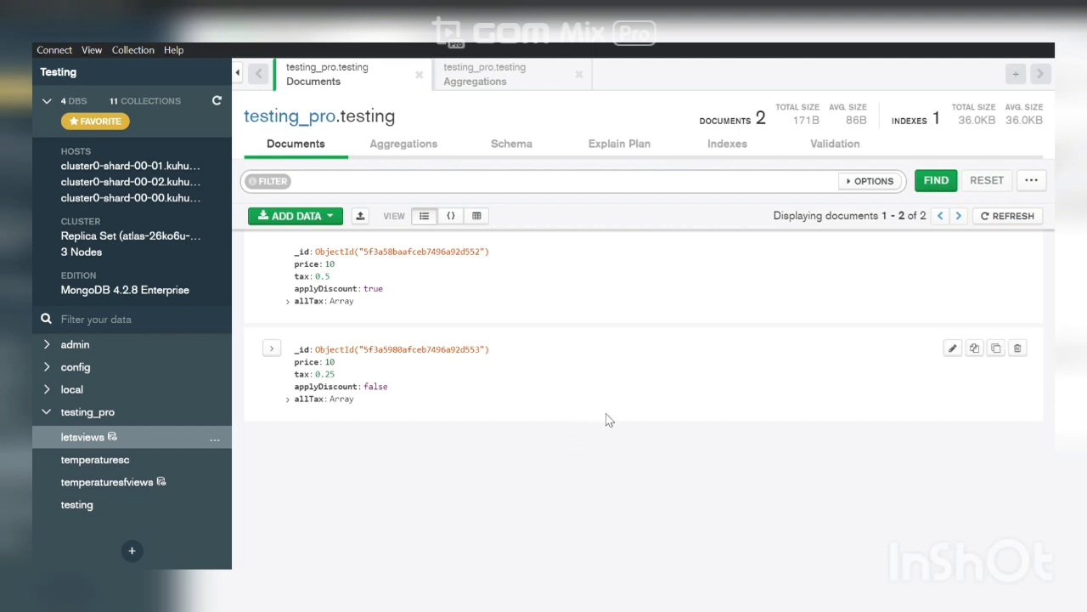
pyautogui.moveTo(752, 422)
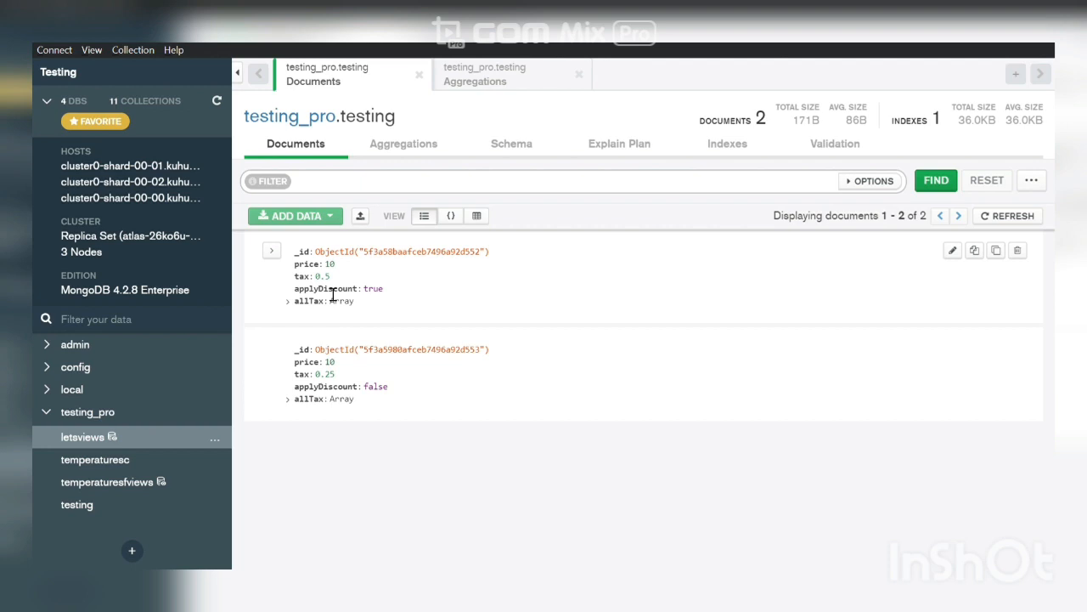
pyautogui.moveTo(365, 295)
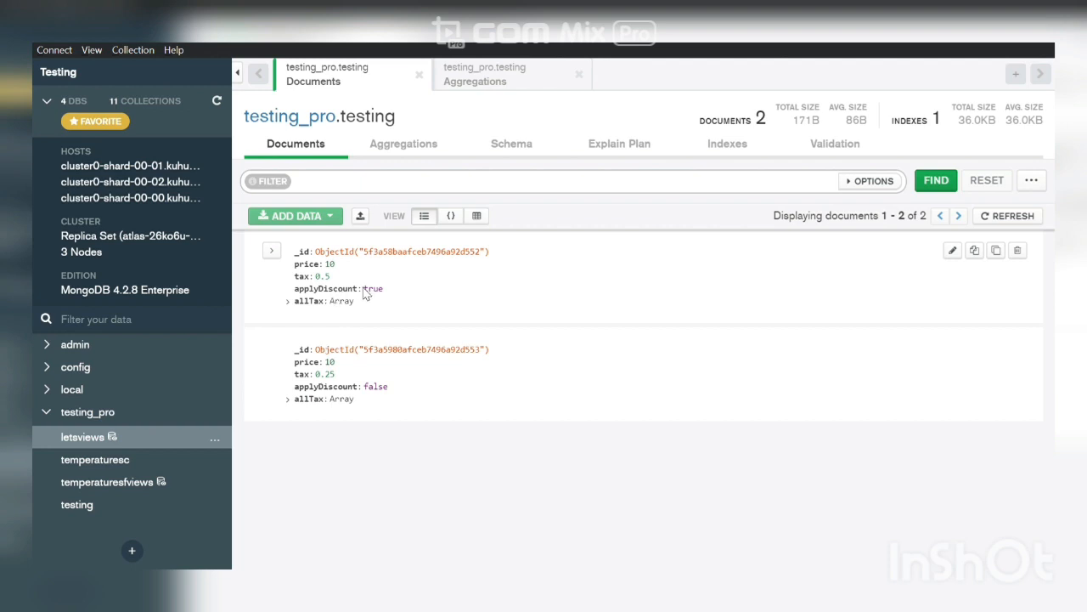
pyautogui.moveTo(412, 302)
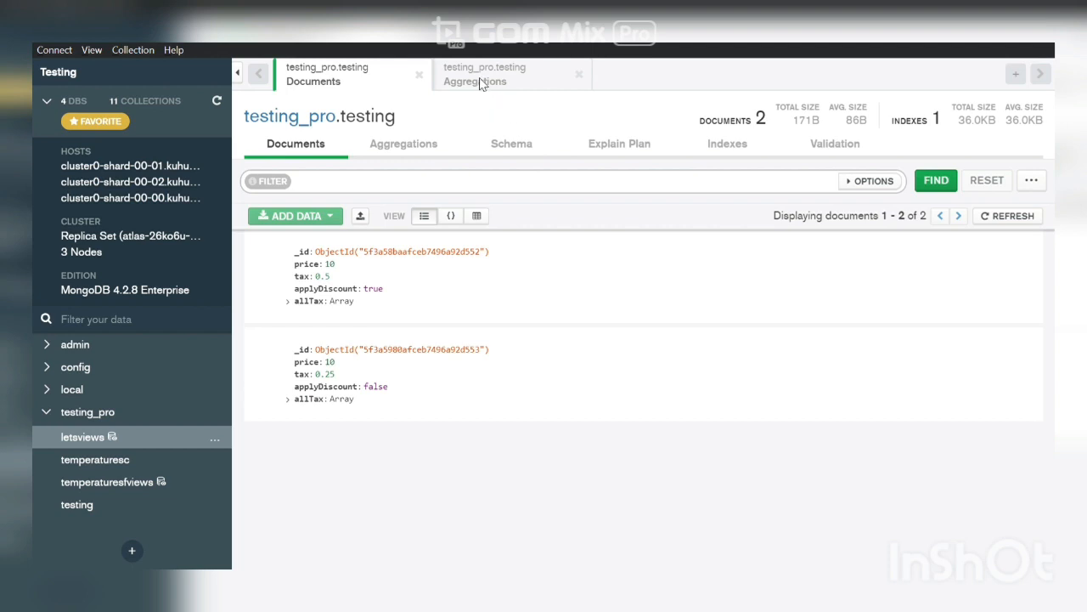
# View the testing_pro.testing aggregation pipeline and select finalTotal in the $project stage
pyautogui.click(474, 74)
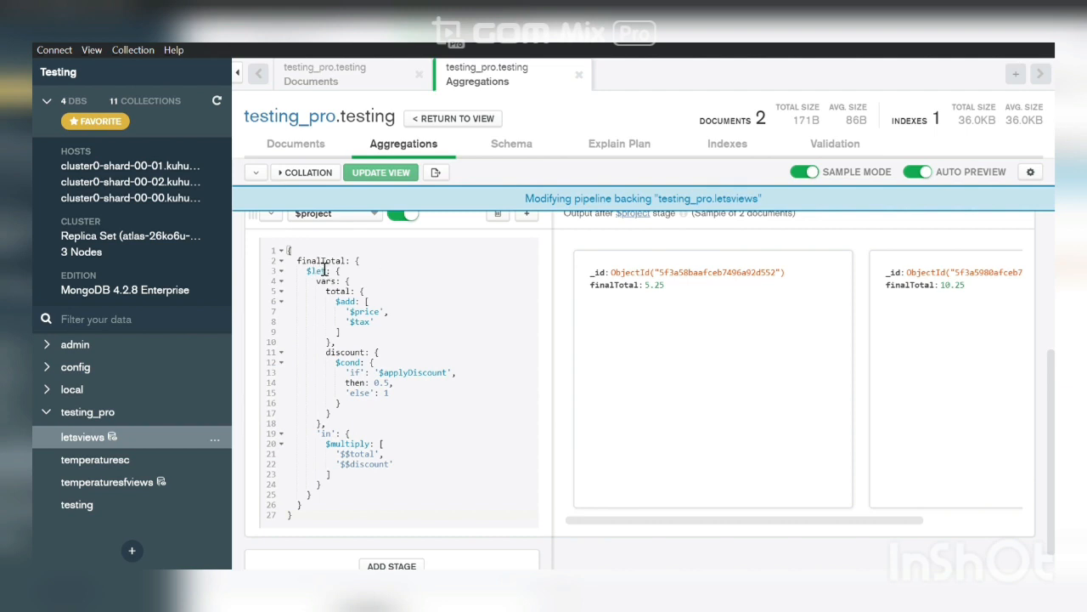
pyautogui.doubleClick(321, 260)
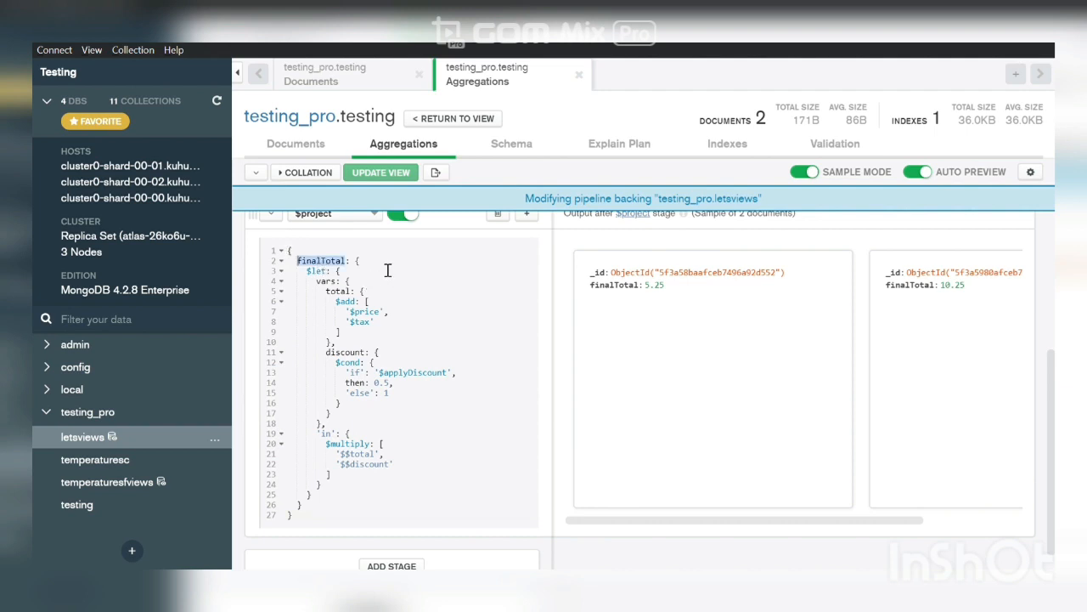
pyautogui.moveTo(397, 282)
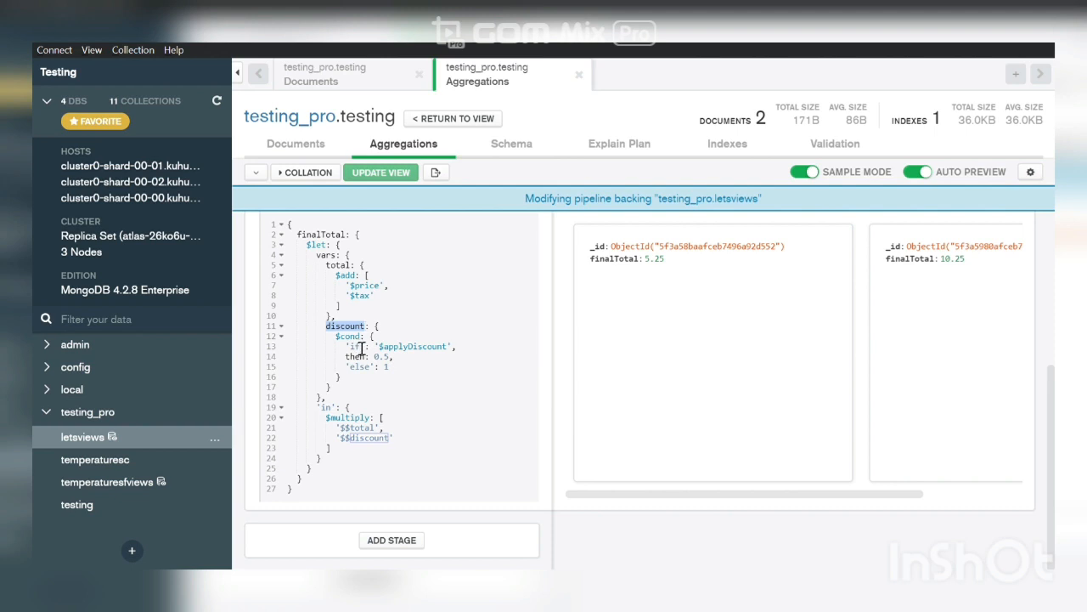
pyautogui.moveTo(425, 357)
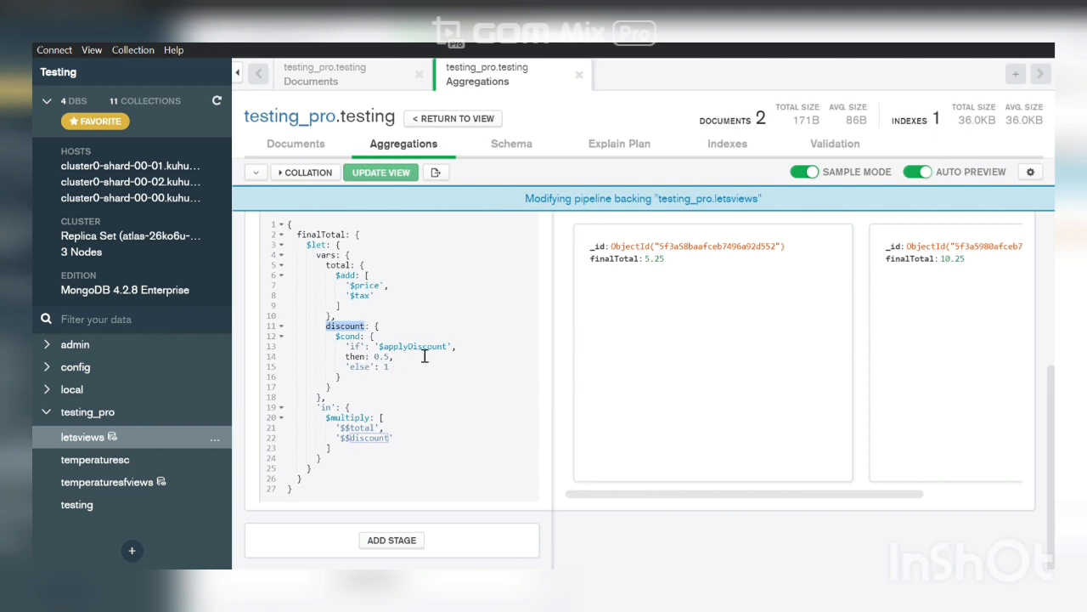
pyautogui.moveTo(450, 359)
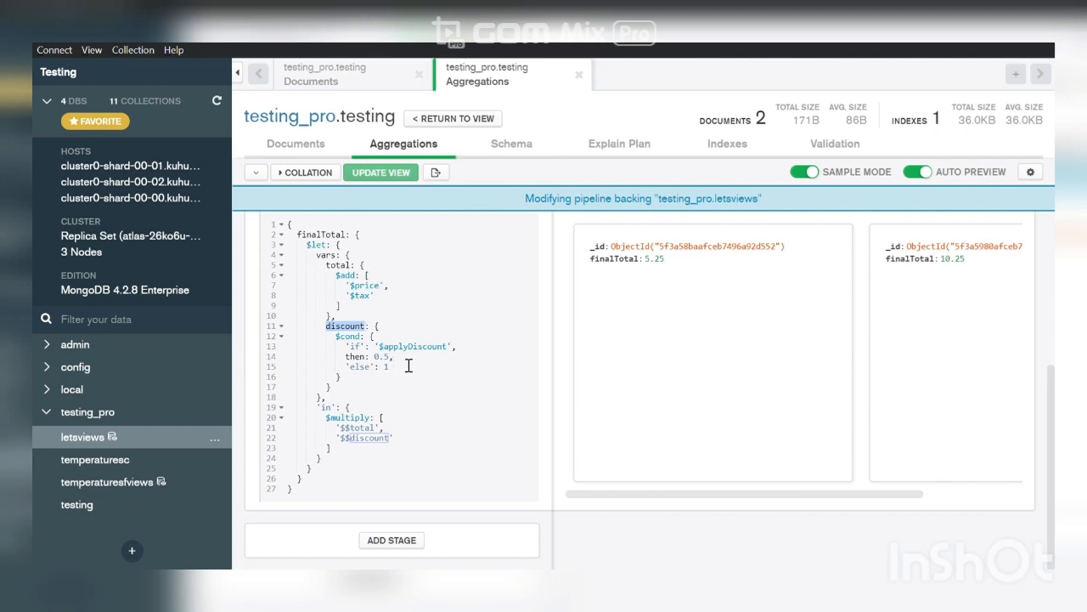
pyautogui.moveTo(395, 376)
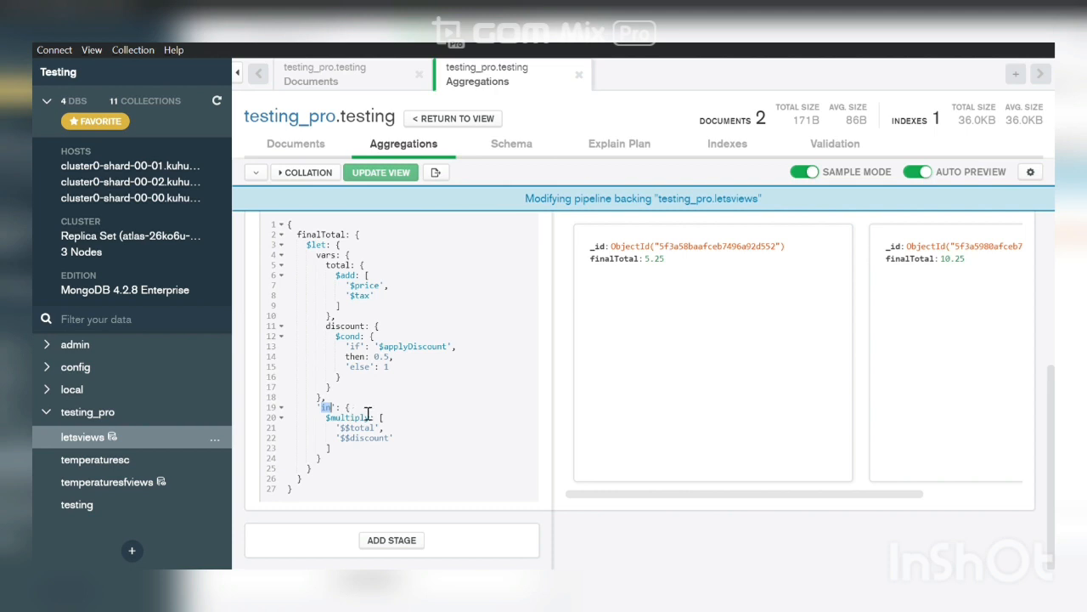
pyautogui.moveTo(362, 428)
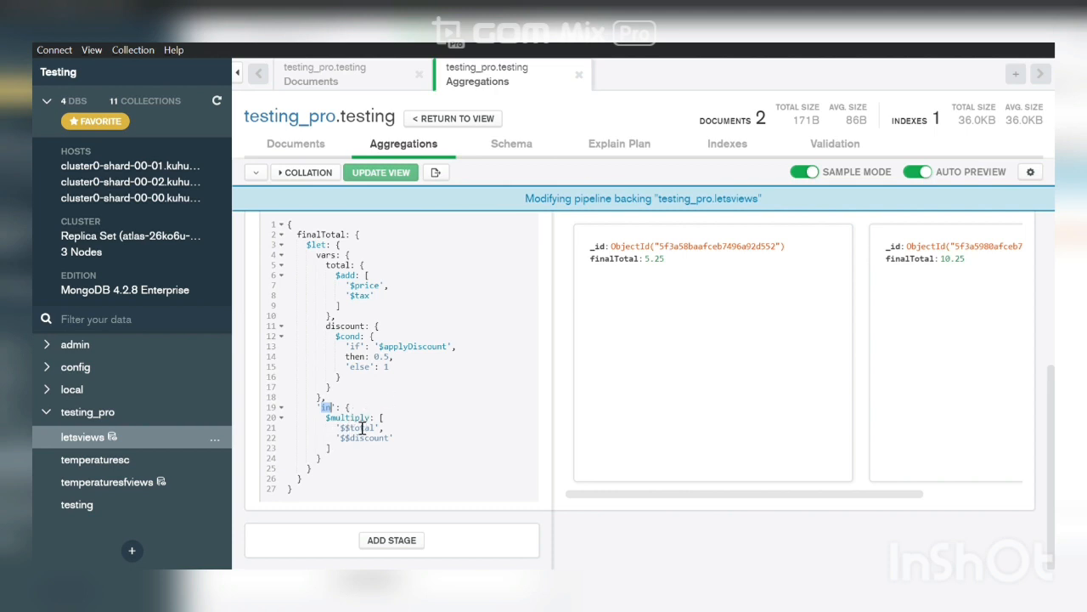
pyautogui.doubleClick(347, 417)
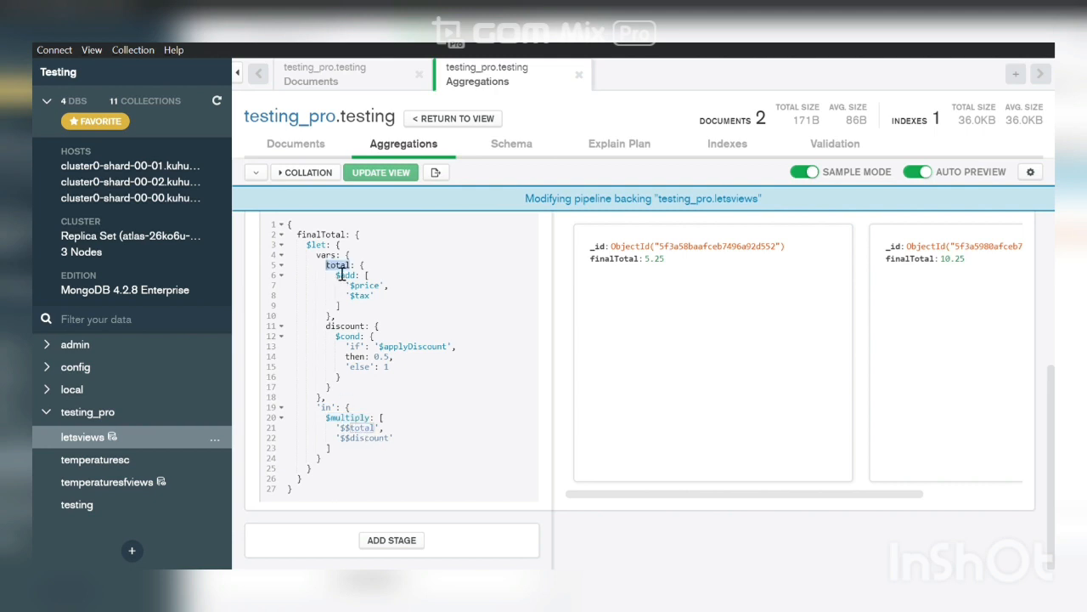
pyautogui.moveTo(380, 306)
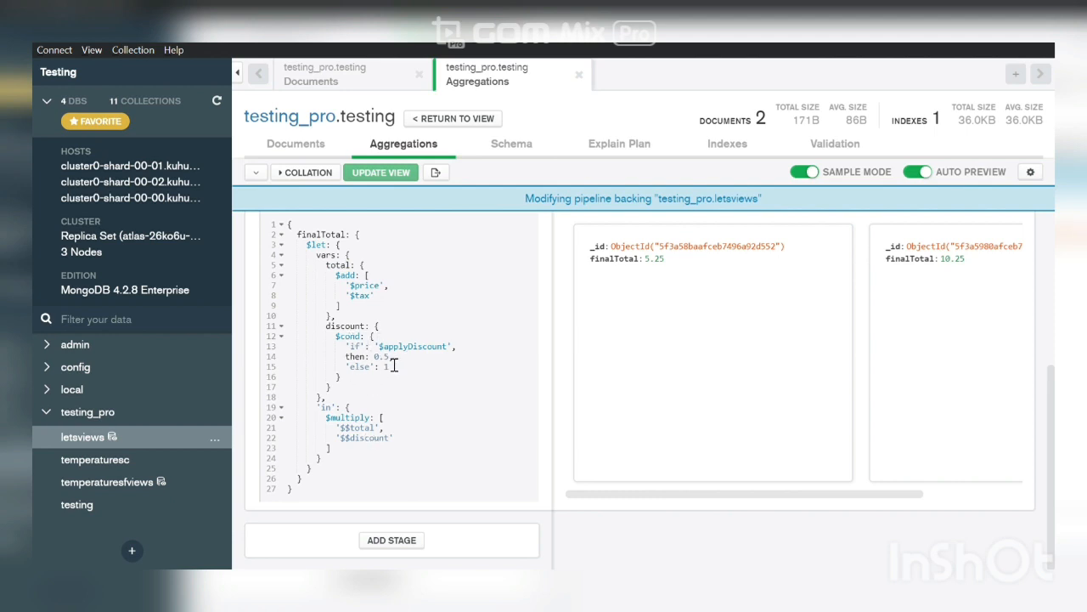
pyautogui.moveTo(431, 388)
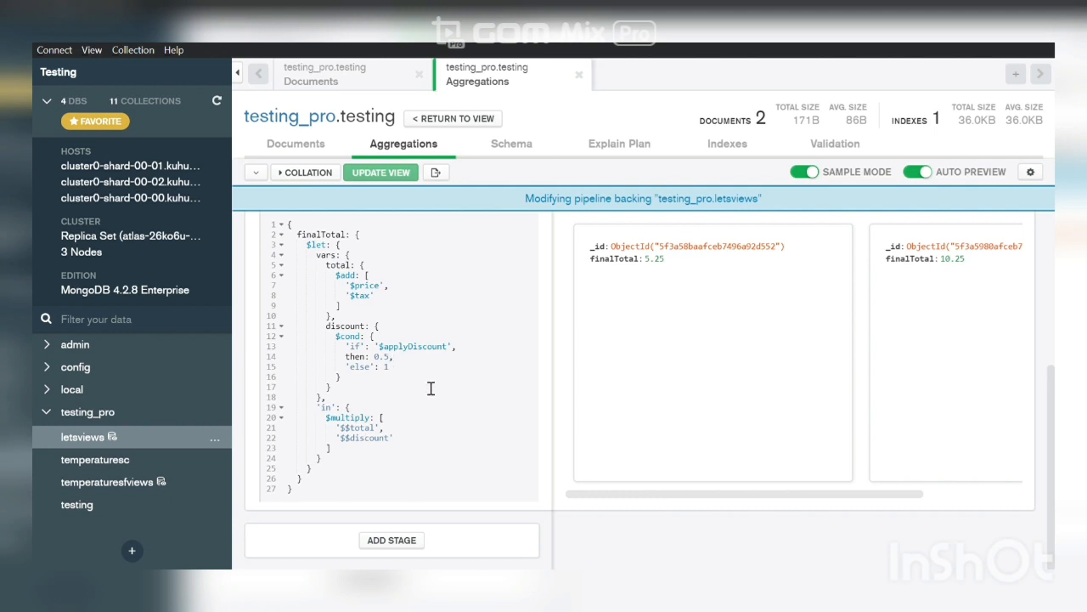
pyautogui.moveTo(338, 438)
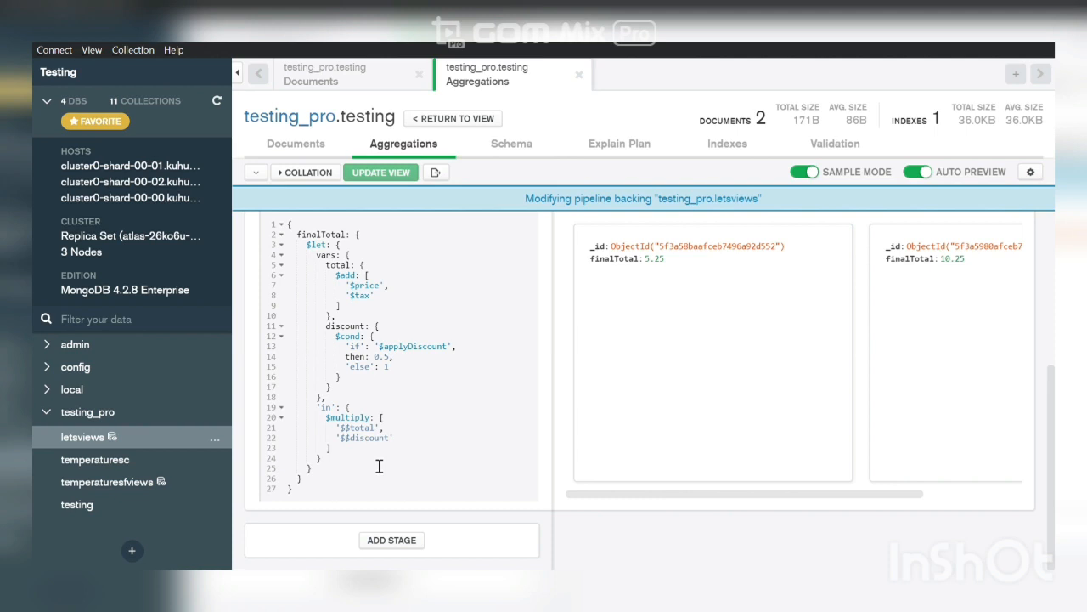
pyautogui.moveTo(662, 312)
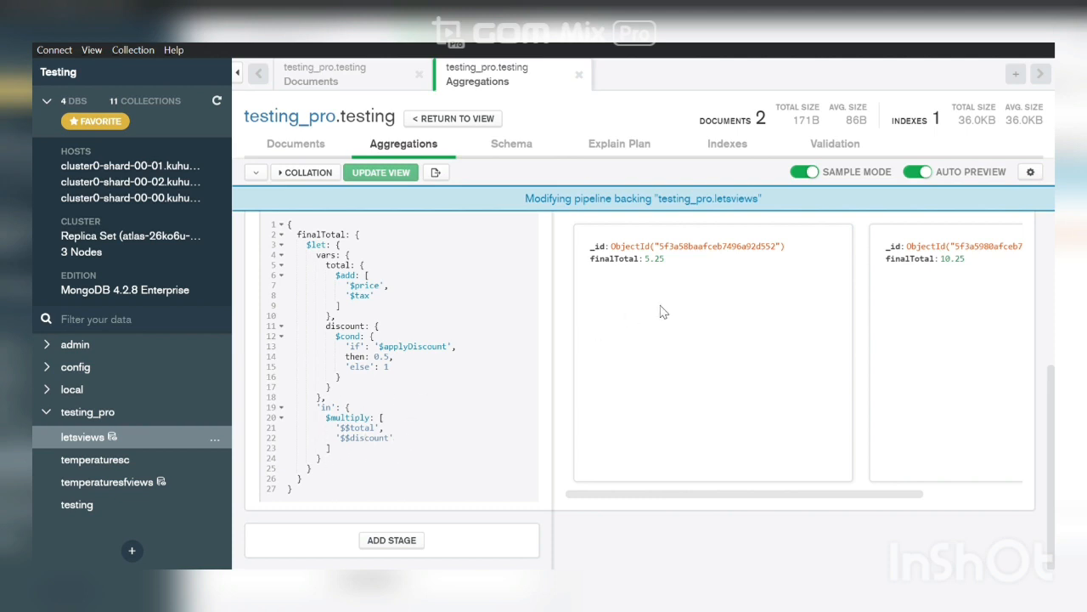
pyautogui.moveTo(679, 299)
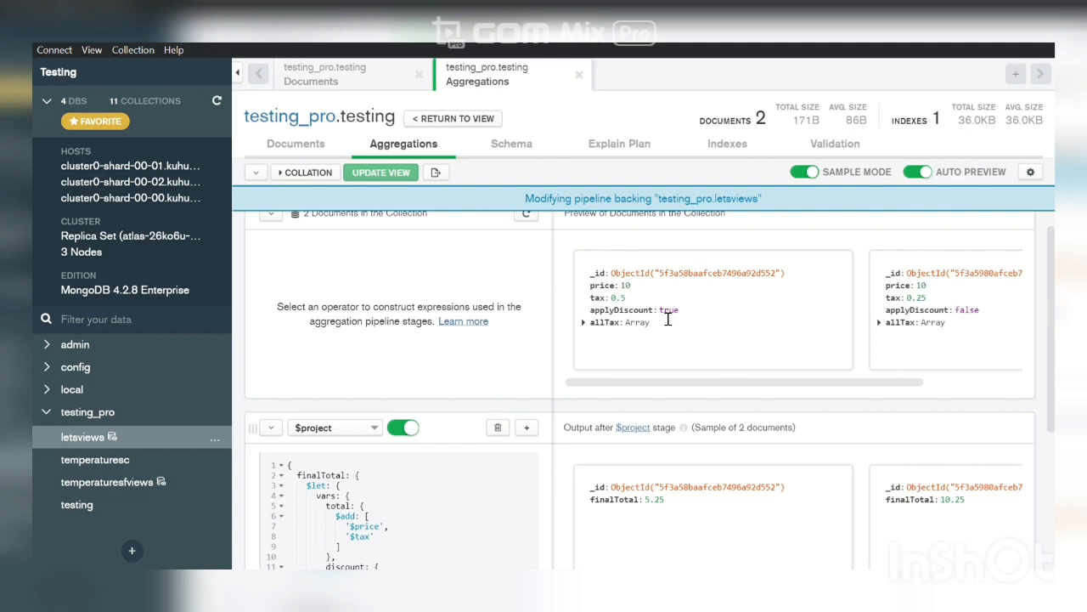
pyautogui.moveTo(389, 497)
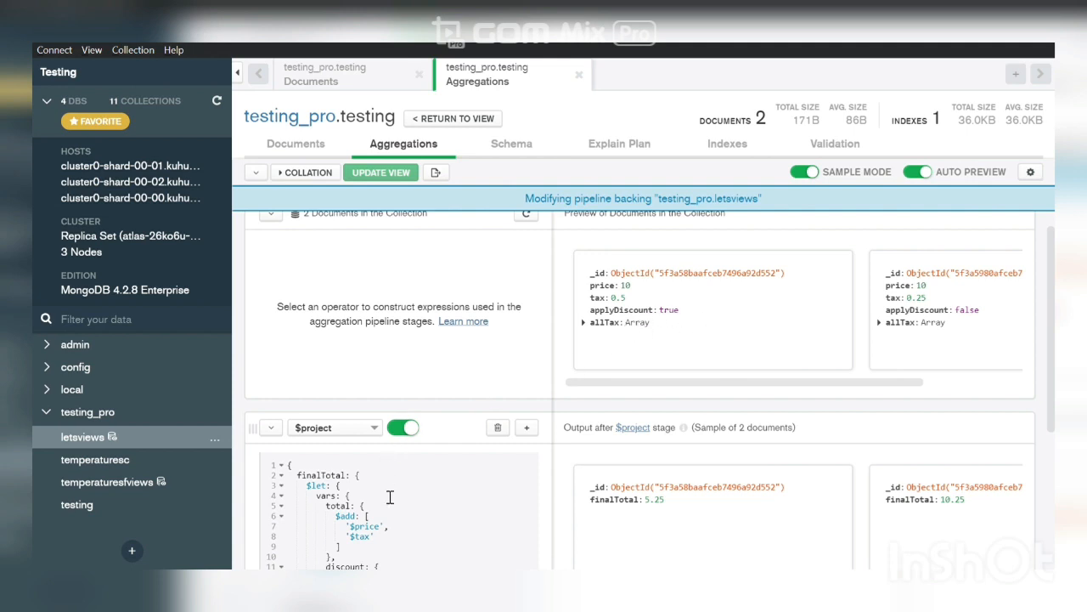
pyautogui.moveTo(628, 306)
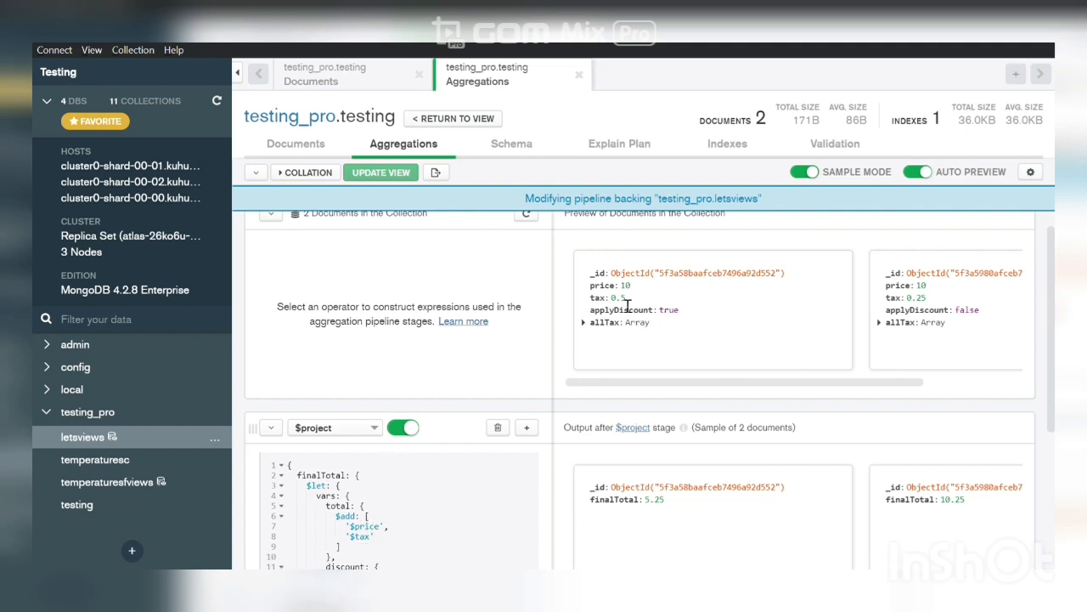
pyautogui.scroll(-3)
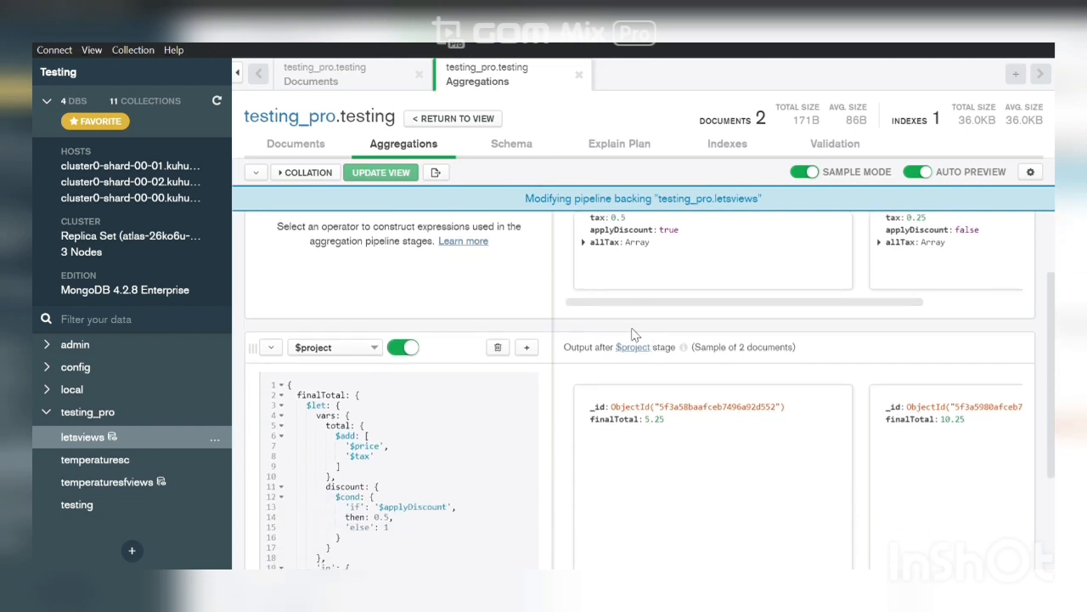
pyautogui.moveTo(673, 241)
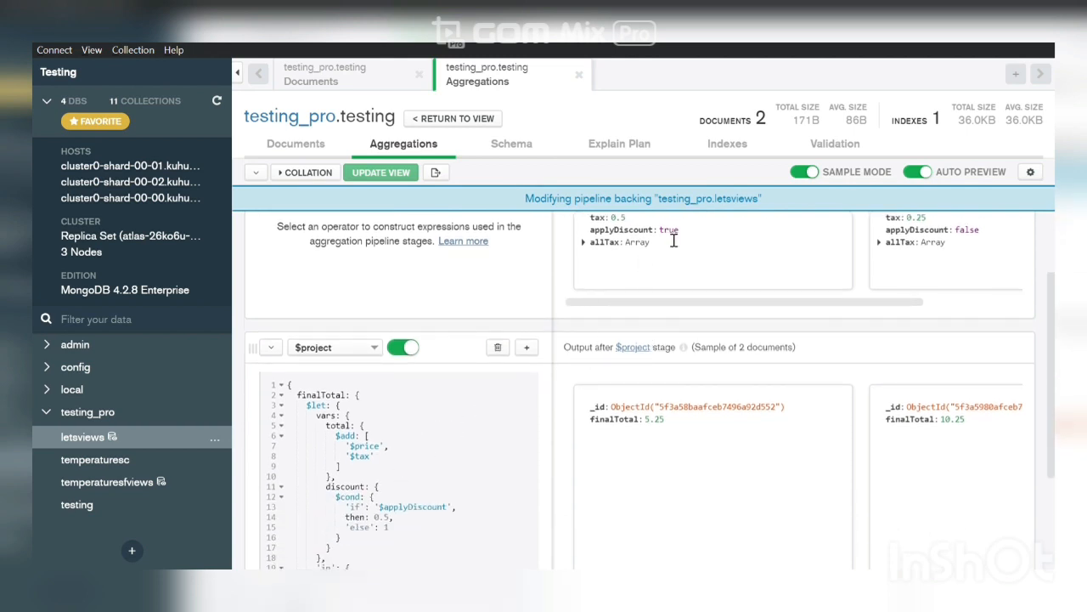
pyautogui.moveTo(500, 388)
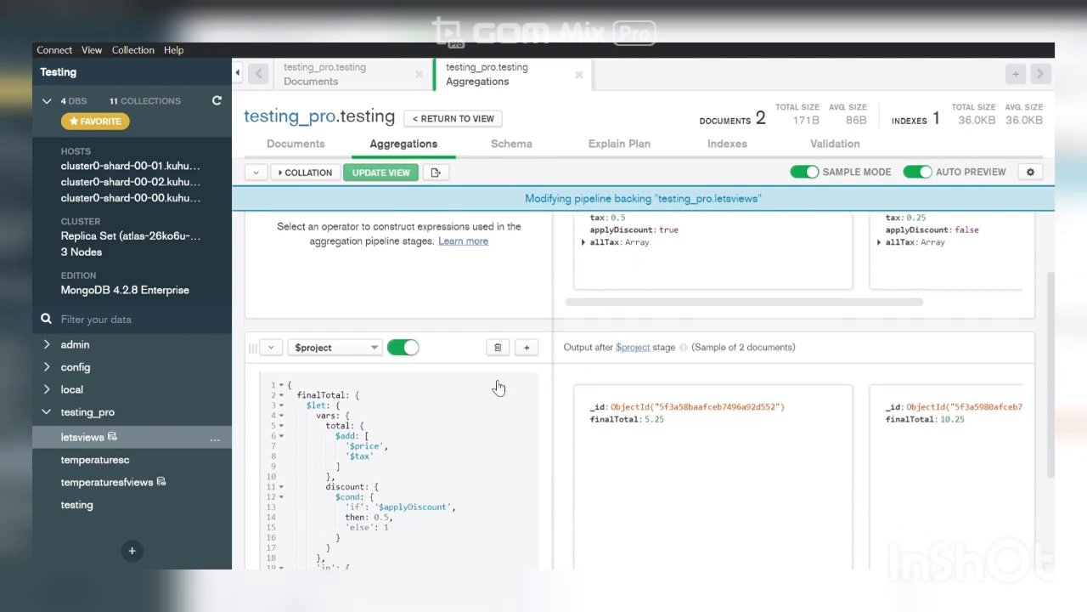
pyautogui.scroll(-3)
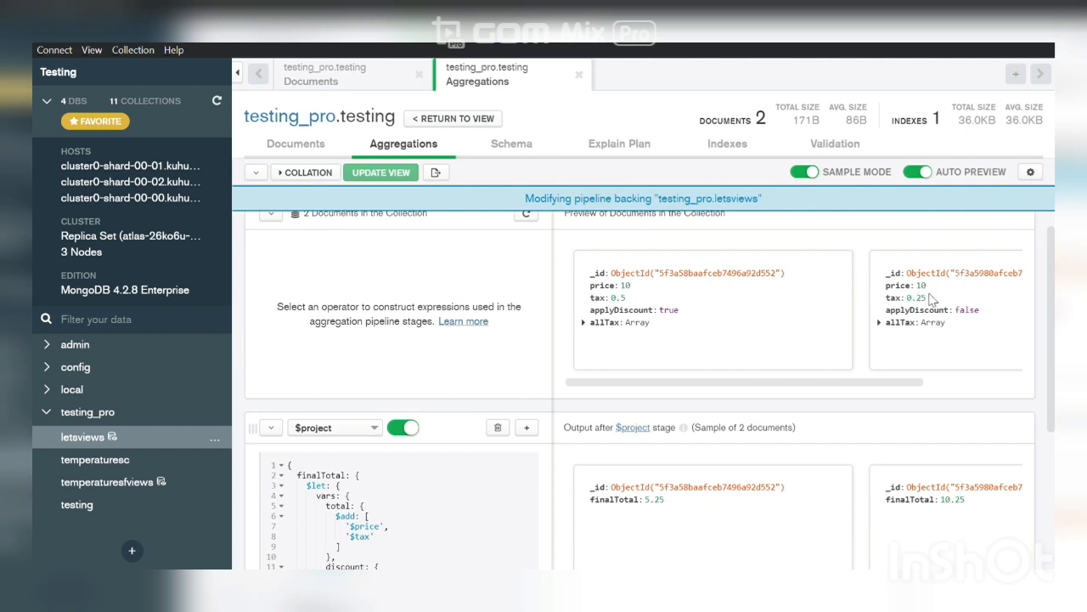
pyautogui.moveTo(922, 310)
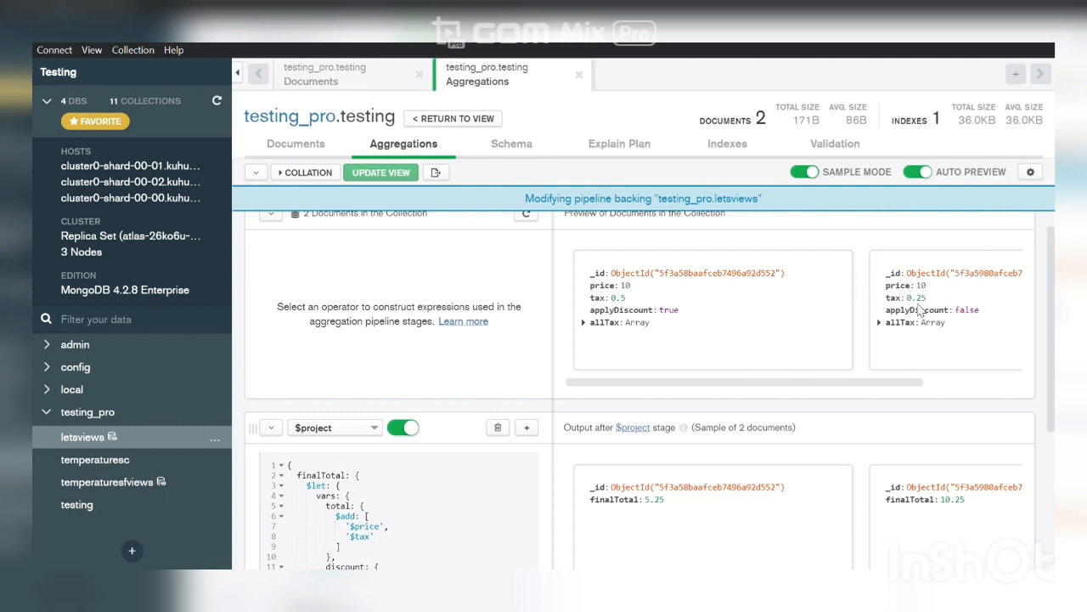
pyautogui.moveTo(943, 307)
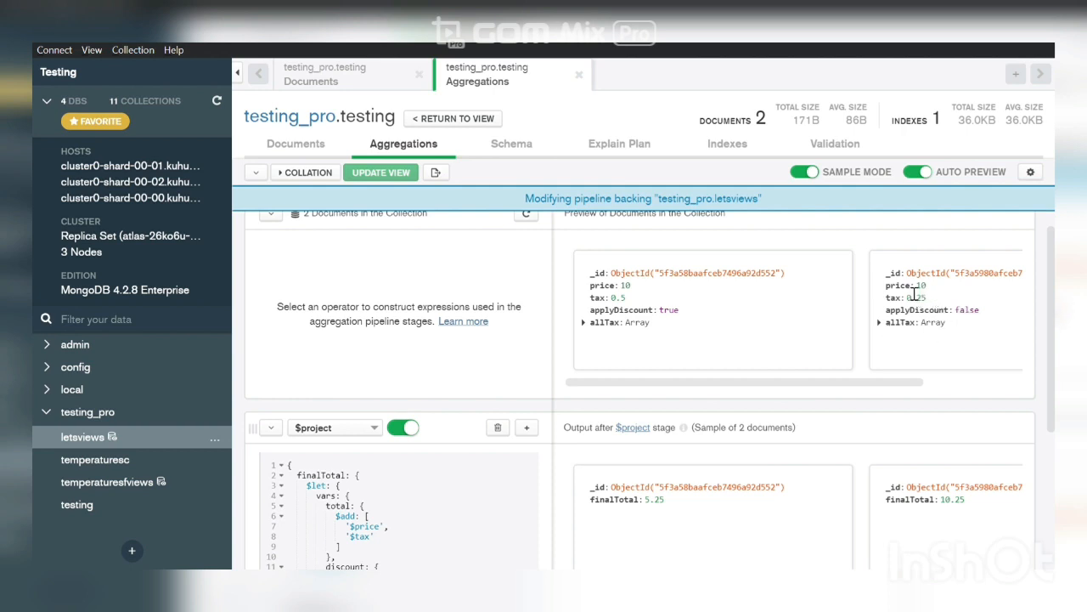
pyautogui.moveTo(941, 308)
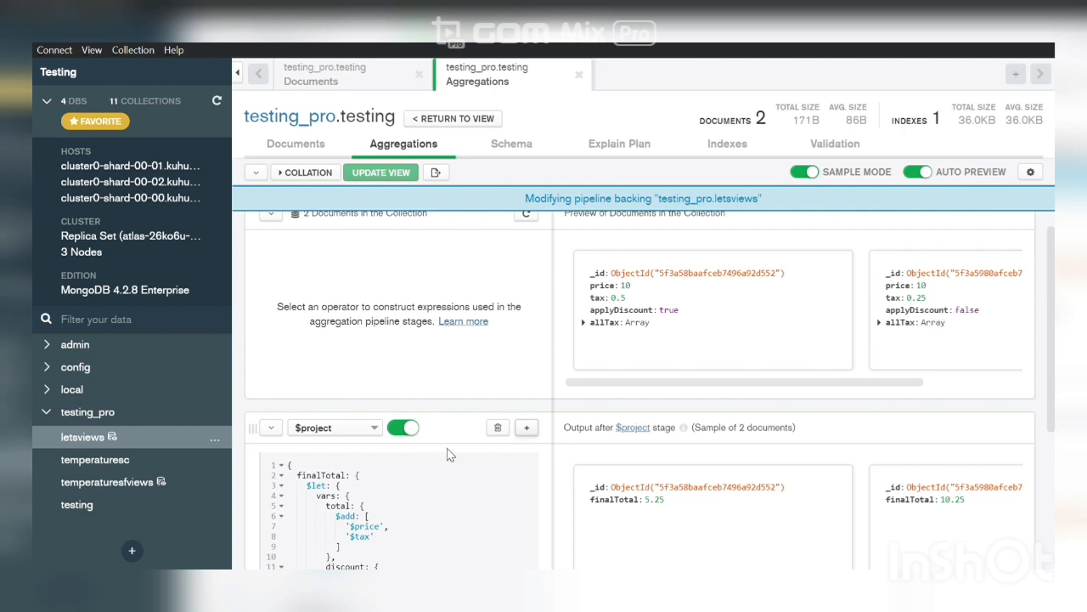
pyautogui.scroll(-3)
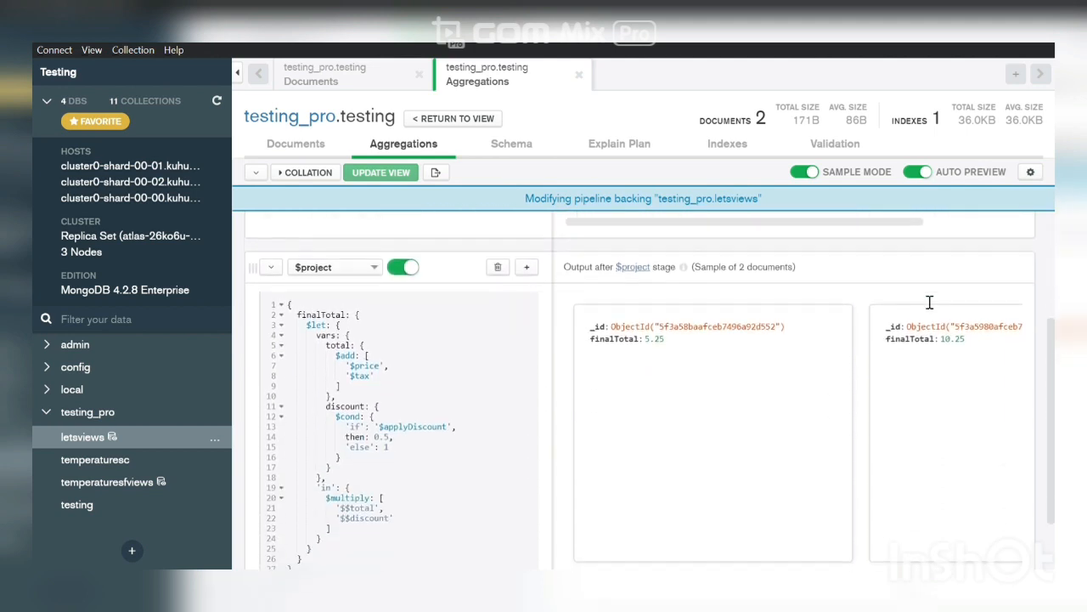
pyautogui.moveTo(926, 357)
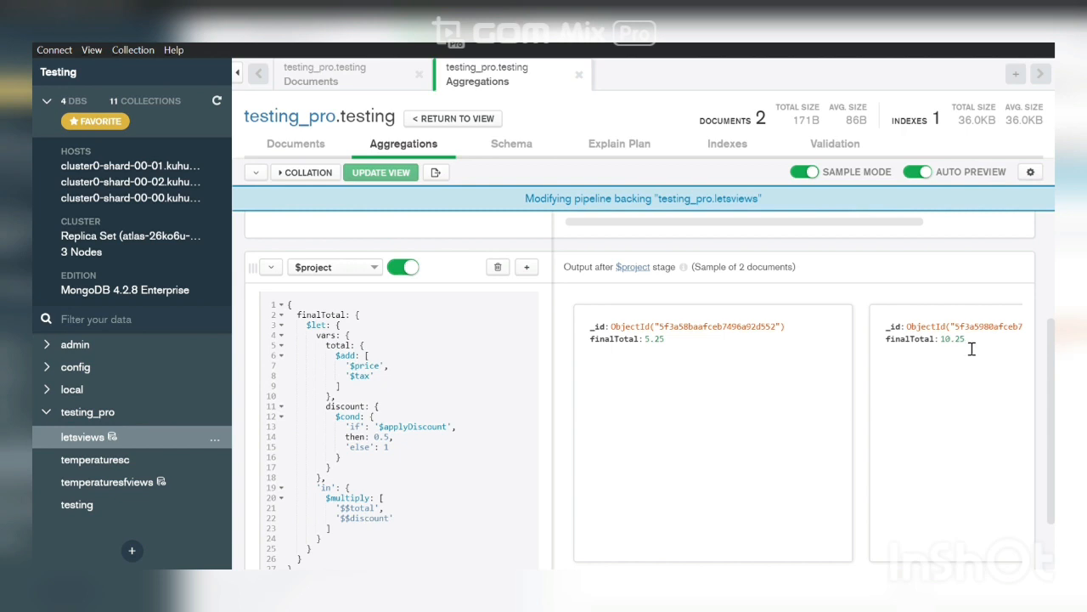
pyautogui.moveTo(911, 404)
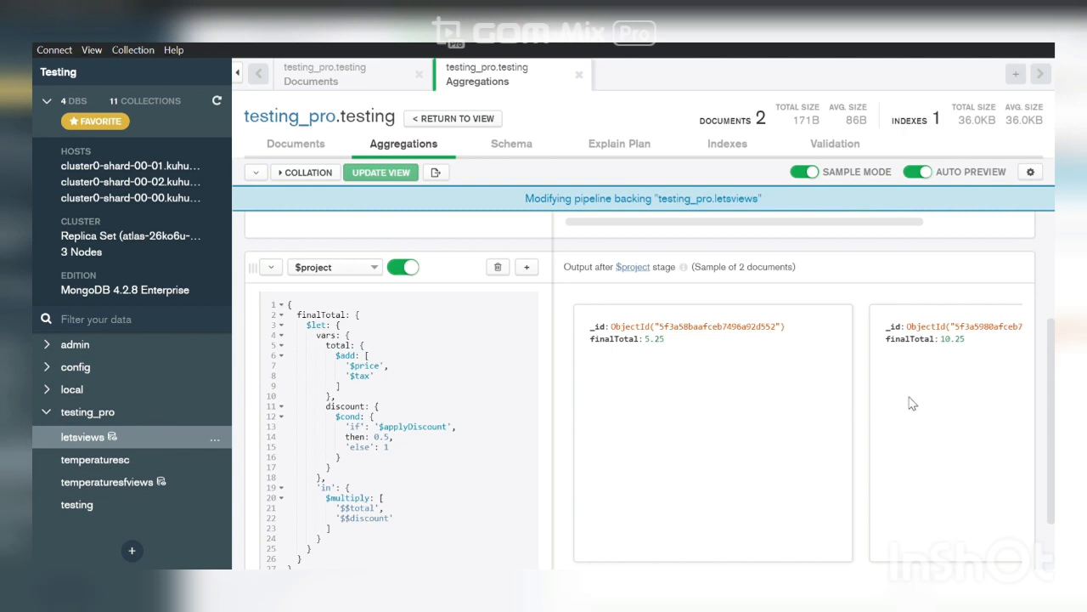
pyautogui.moveTo(442, 388)
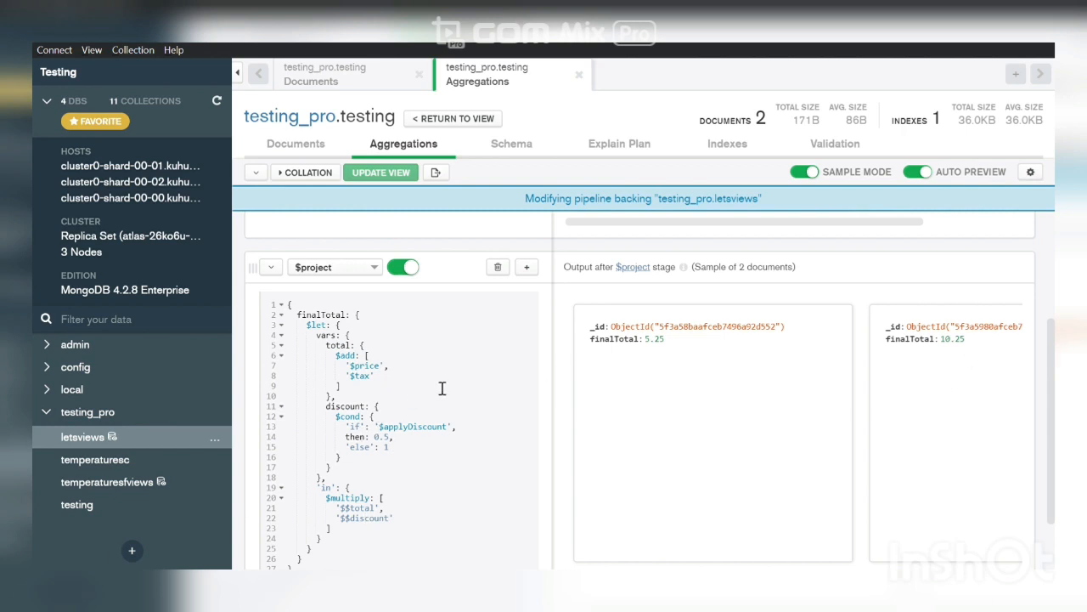
pyautogui.moveTo(295, 442)
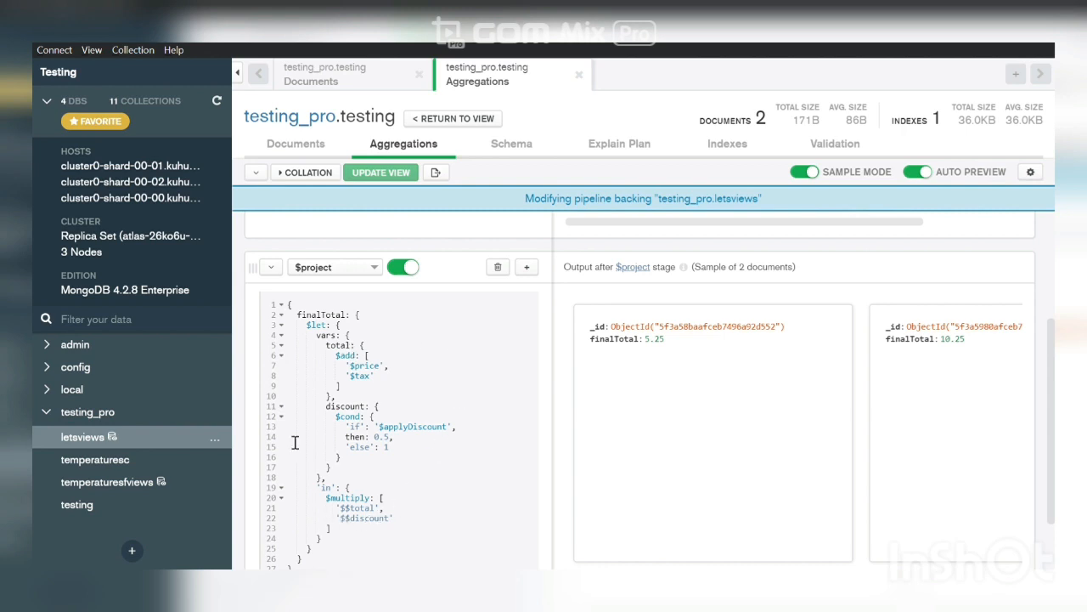
pyautogui.moveTo(792, 278)
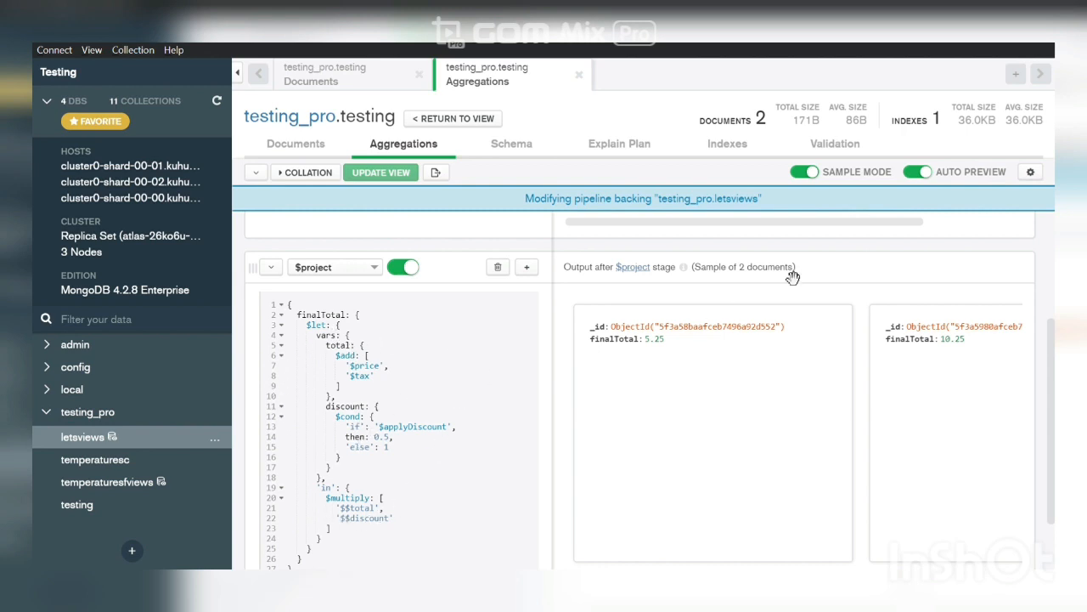
pyautogui.moveTo(967, 148)
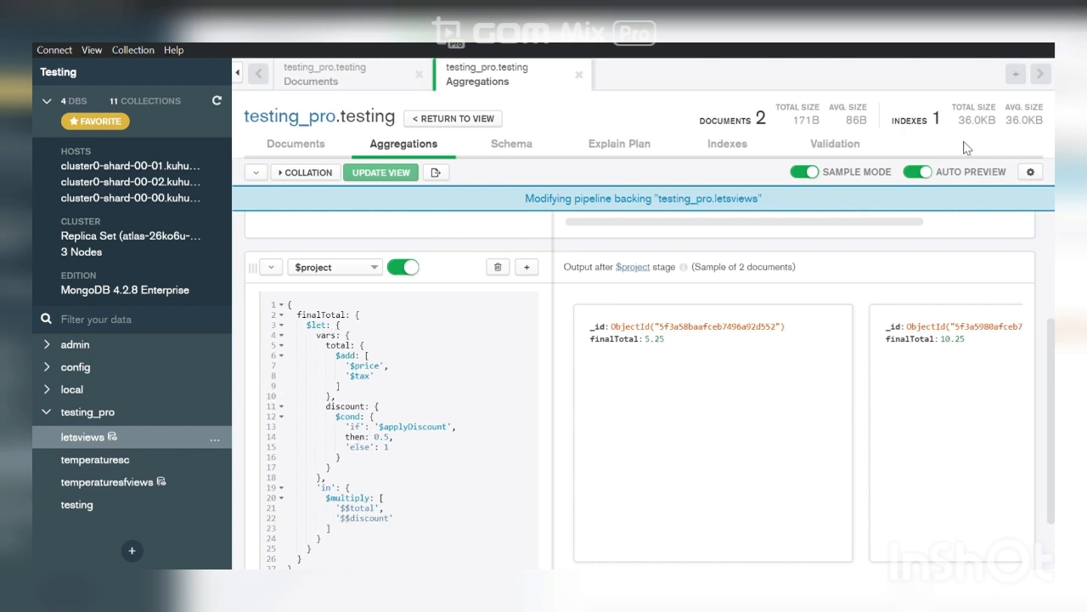